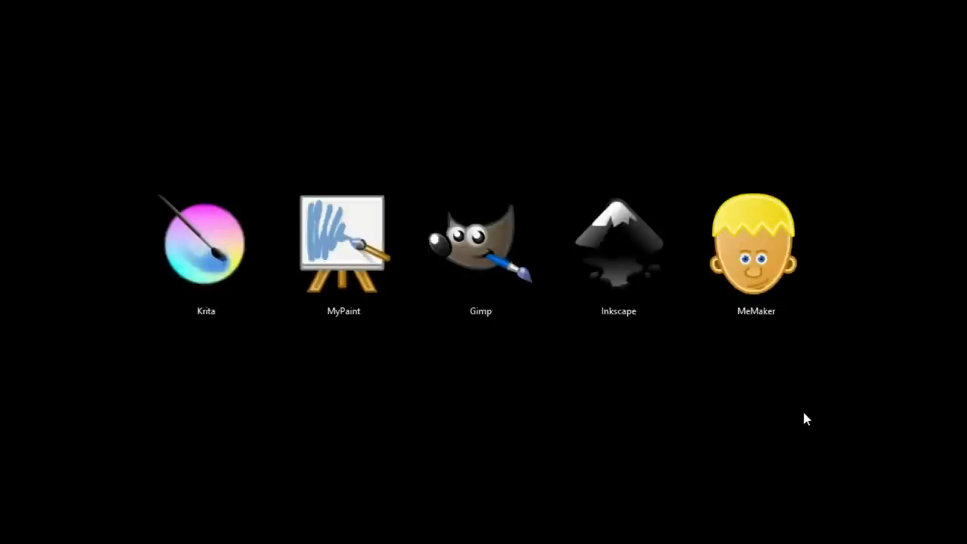
{"action": "mouse_move", "coordinate": [155, 408]}
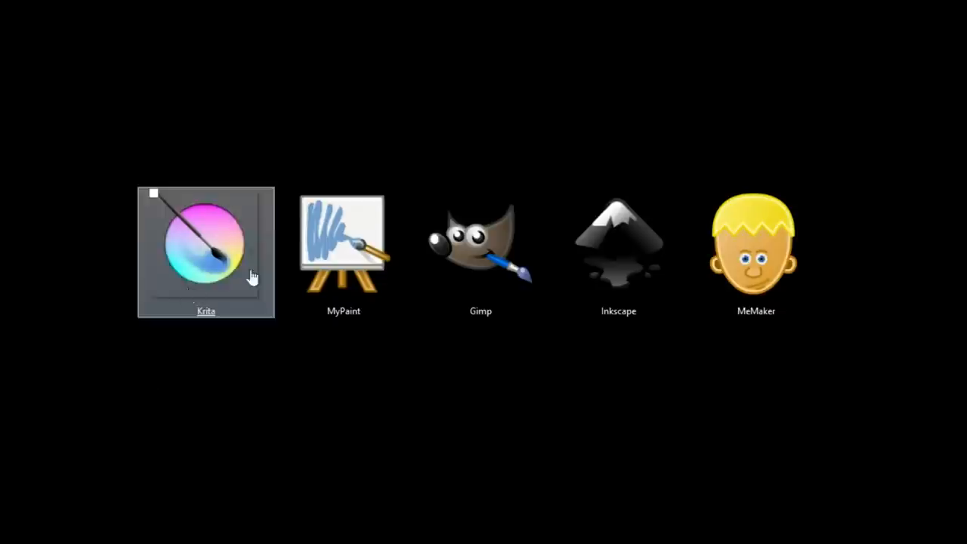
{"action": "mouse_move", "coordinate": [540, 389]}
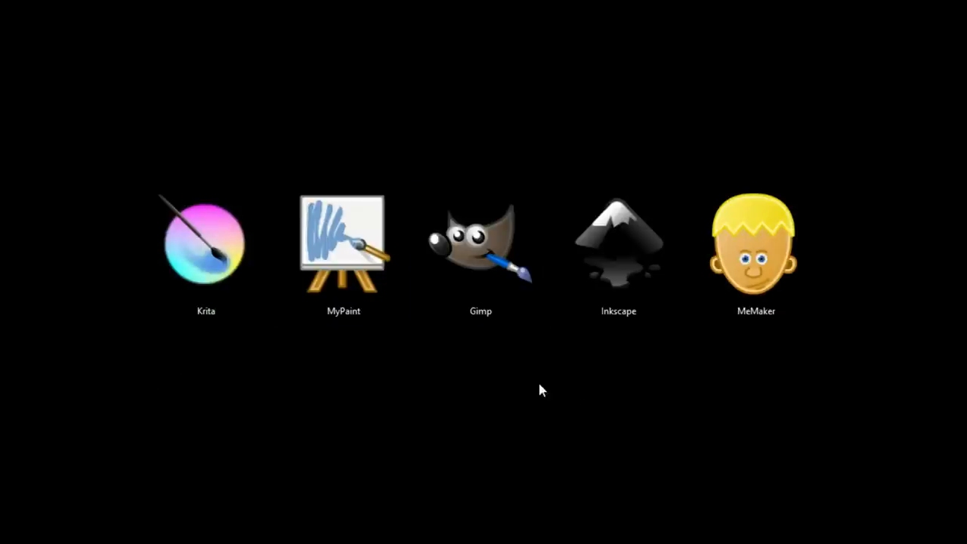
{"action": "mouse_move", "coordinate": [301, 385]}
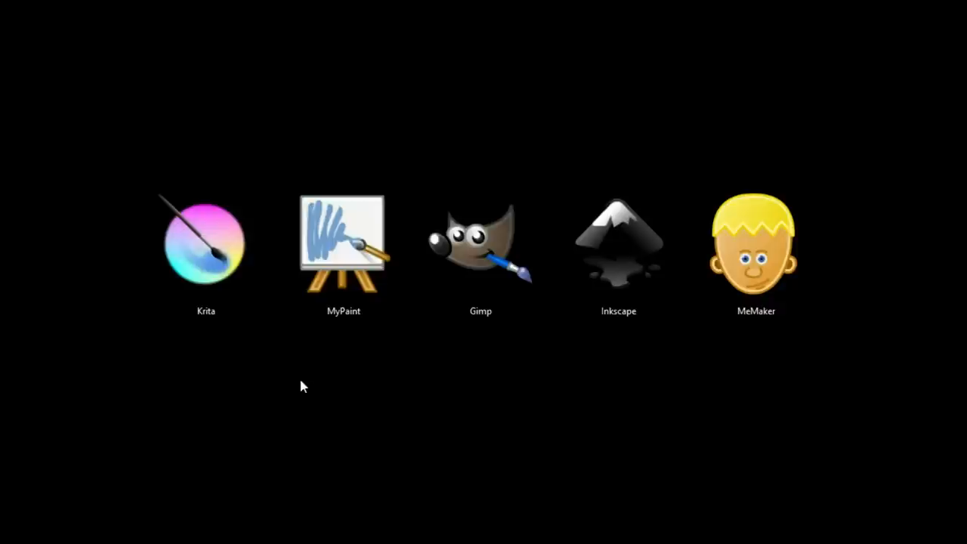
{"action": "mouse_move", "coordinate": [236, 365]}
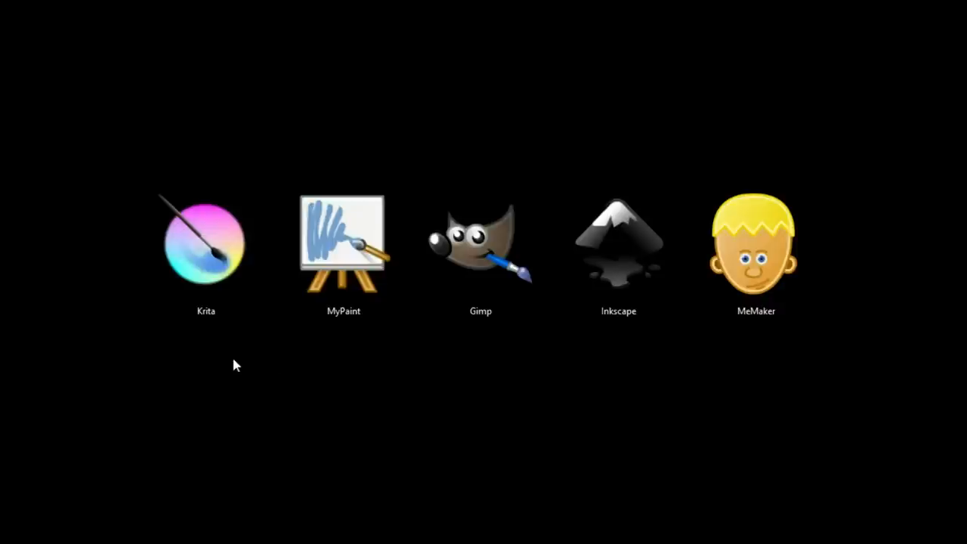
{"action": "mouse_move", "coordinate": [224, 279]}
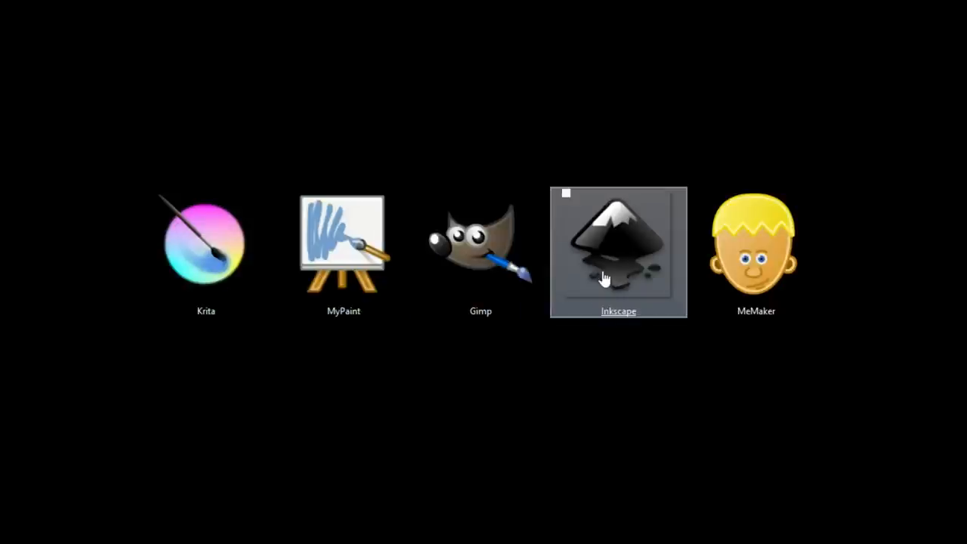
{"action": "mouse_move", "coordinate": [569, 392]}
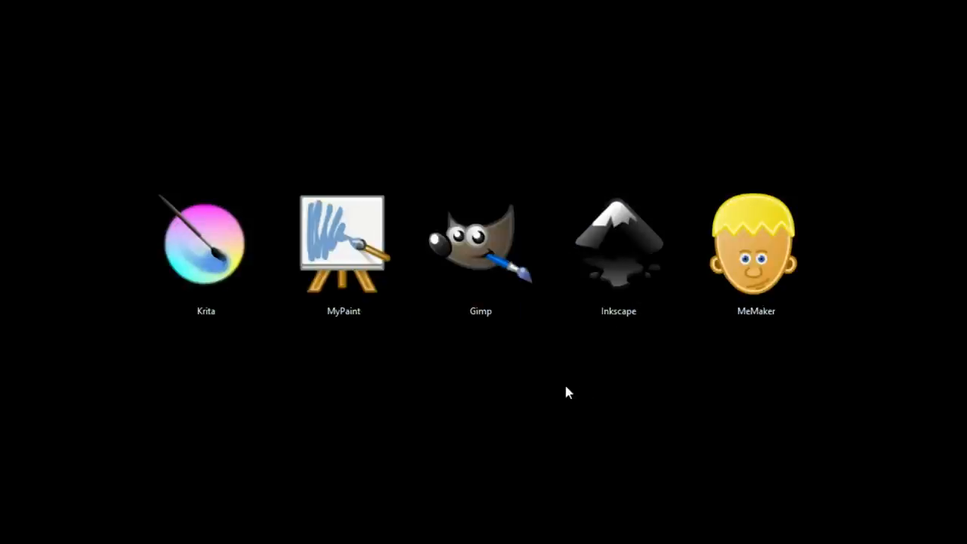
{"action": "mouse_move", "coordinate": [527, 381]}
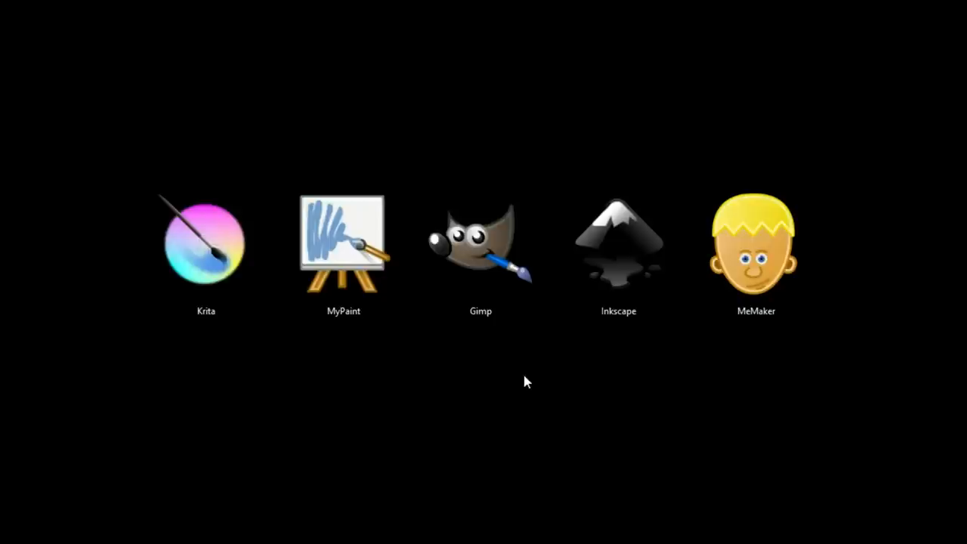
{"action": "mouse_move", "coordinate": [250, 378]}
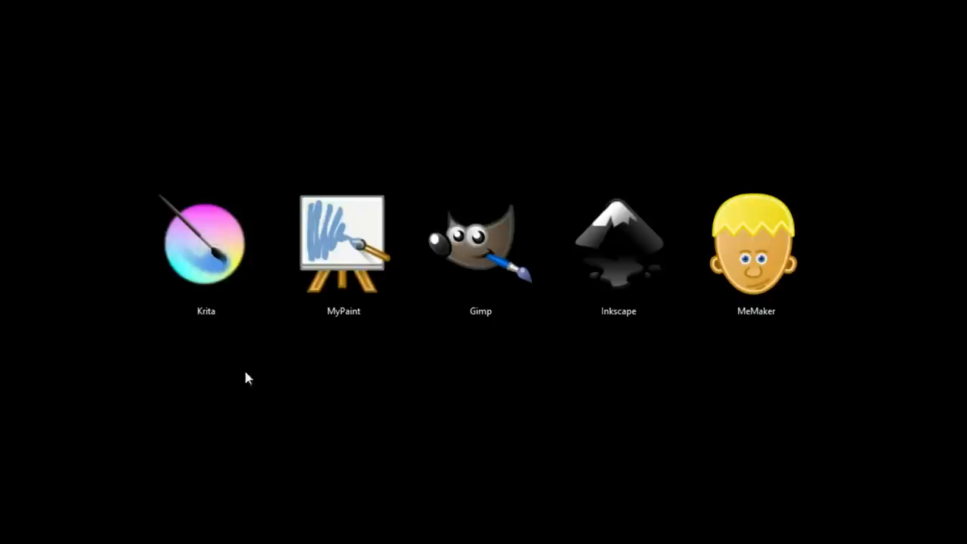
{"action": "mouse_move", "coordinate": [907, 348]}
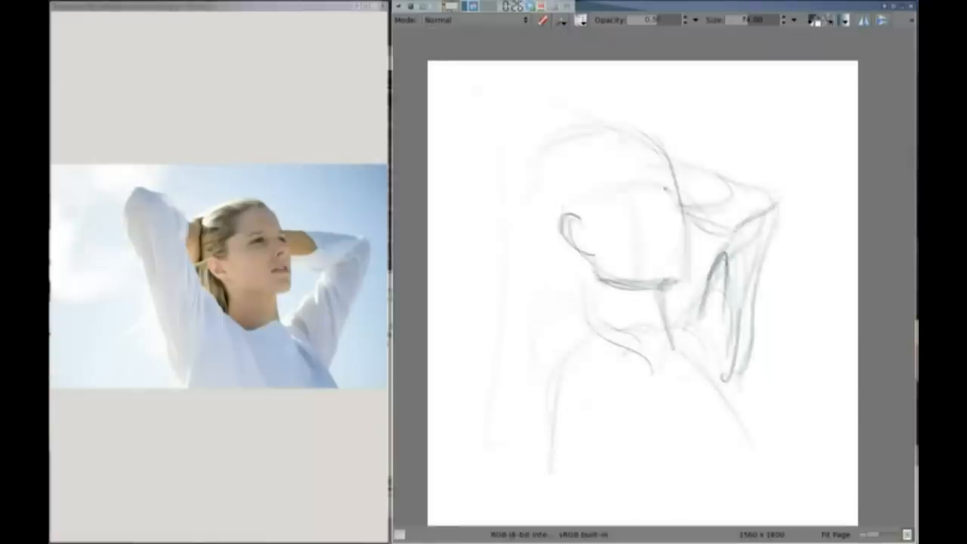
Brush-sketch and paint the woman in a red dress and cross-marked white apron
{"action": "left_click_drag", "start_coordinate": [668, 197], "coordinate": [677, 268]}
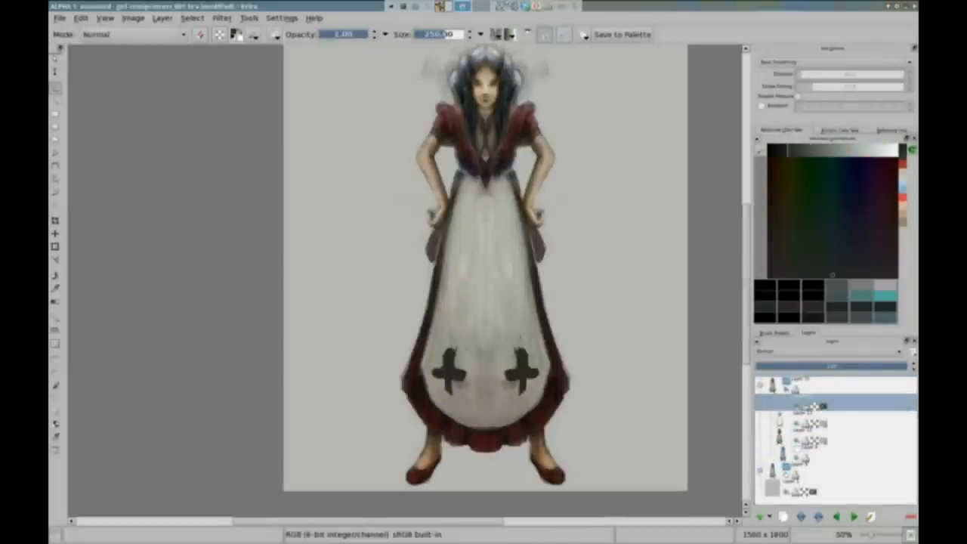
{"action": "right_click", "coordinate": [401, 280]}
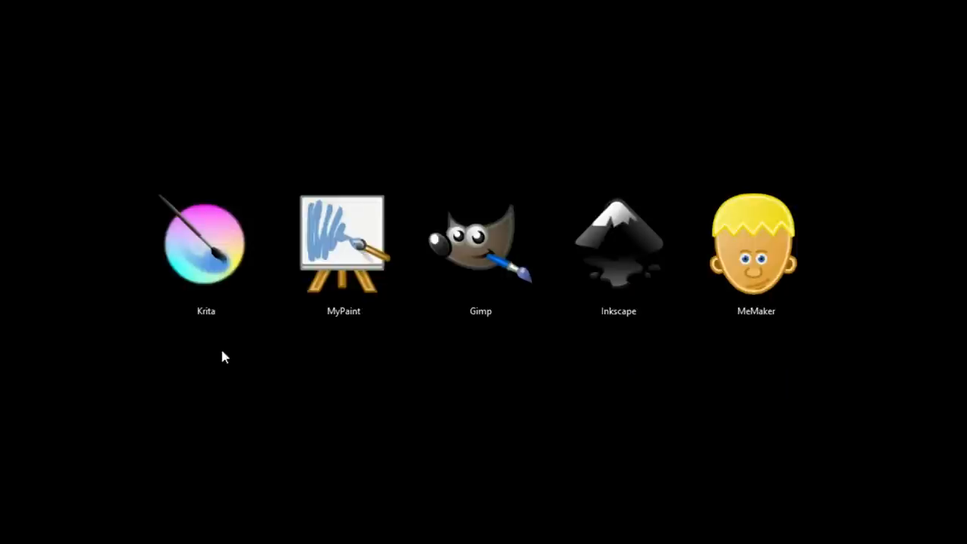
{"action": "mouse_move", "coordinate": [138, 395]}
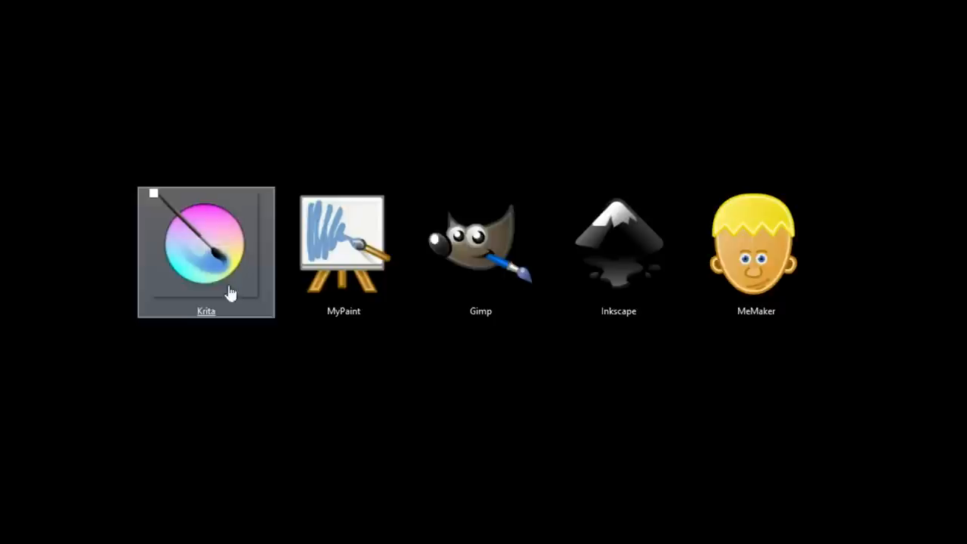
{"action": "mouse_move", "coordinate": [562, 389]}
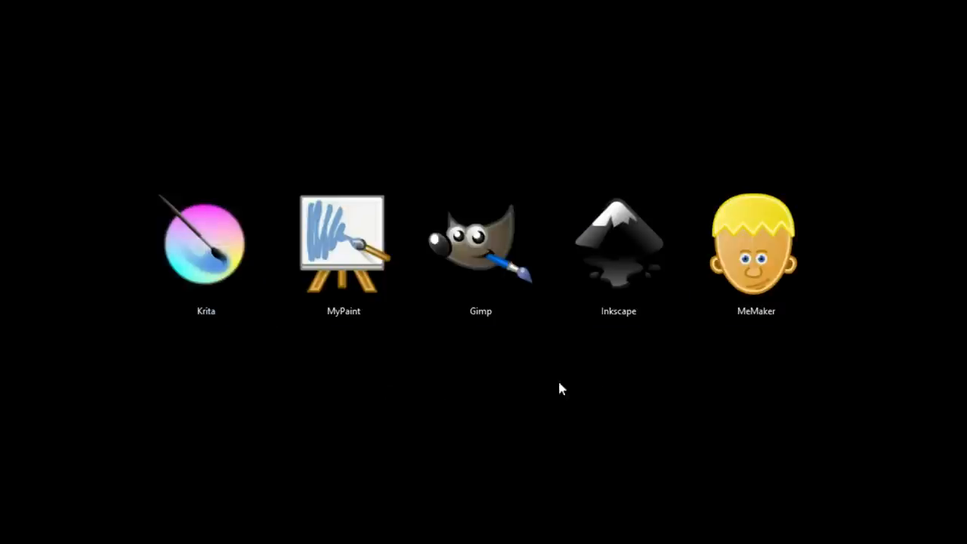
{"action": "mouse_move", "coordinate": [235, 429]}
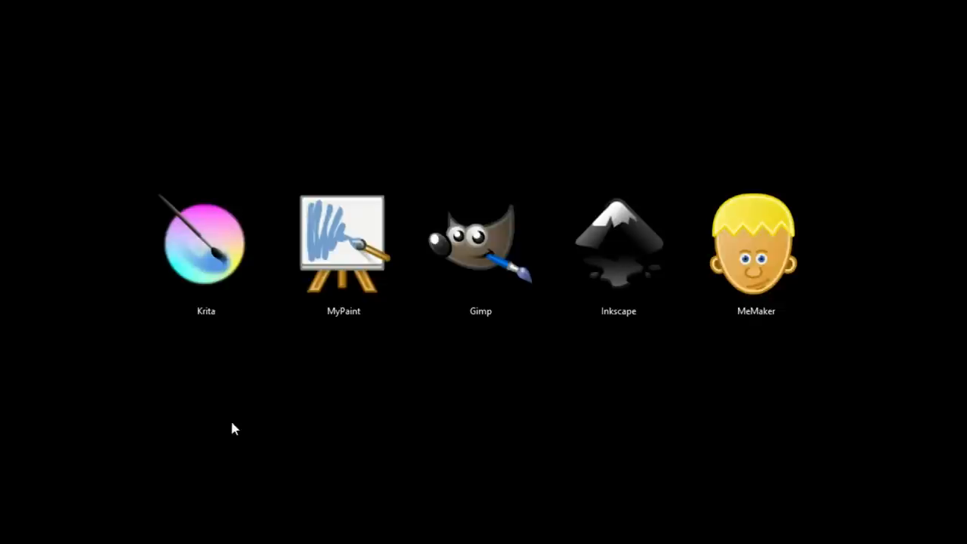
{"action": "mouse_move", "coordinate": [660, 490]}
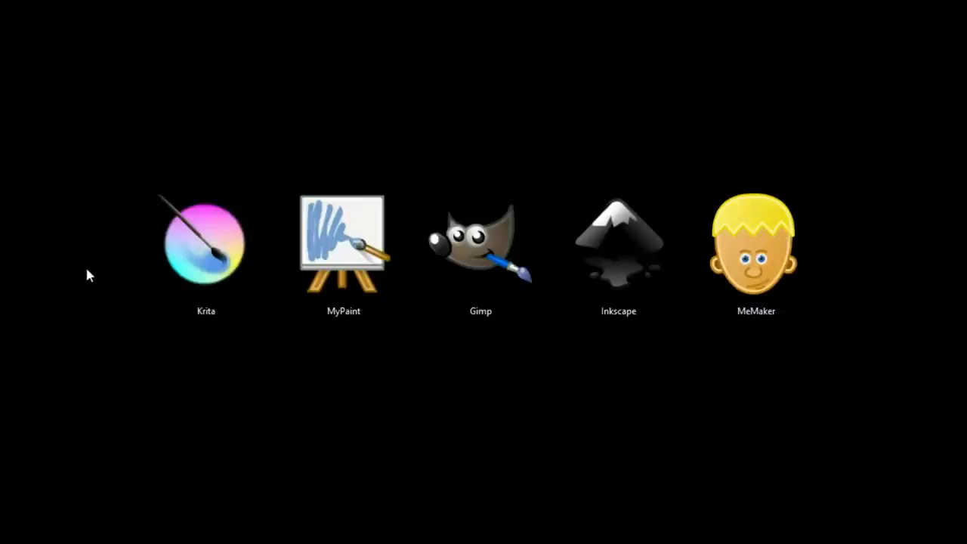
{"action": "mouse_move", "coordinate": [94, 263]}
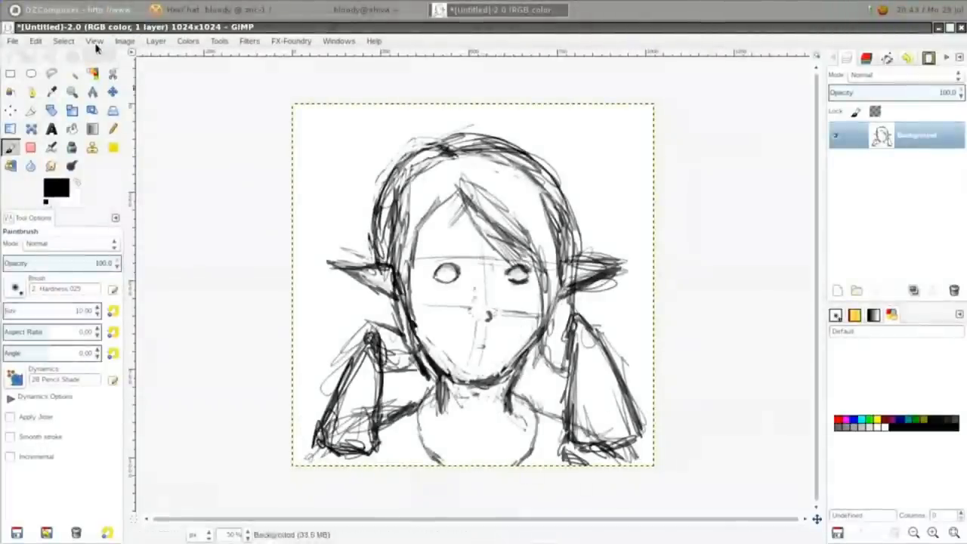
Scale up the elf sketch via Image > Scale Image, then paint turquoise eyes
{"action": "left_click", "coordinate": [124, 41]}
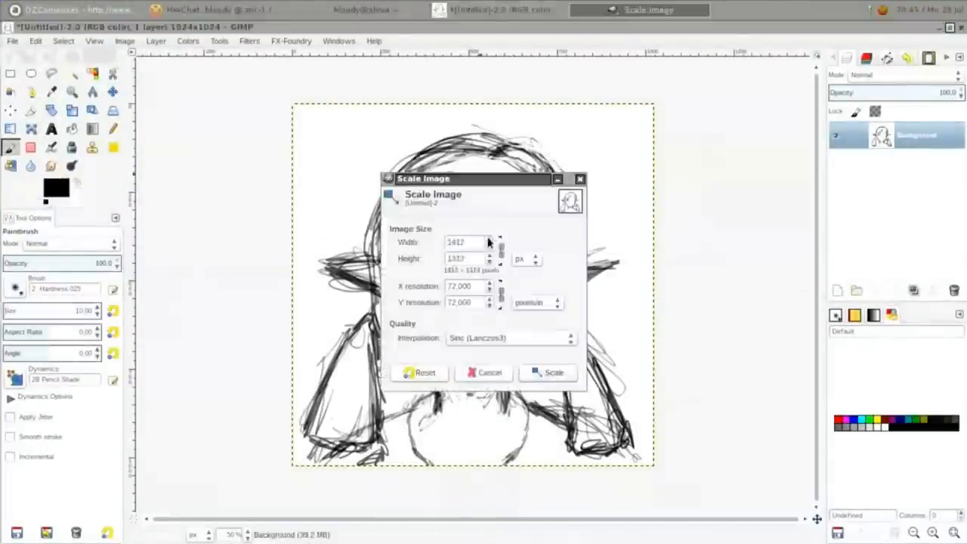
{"action": "left_click", "coordinate": [548, 373]}
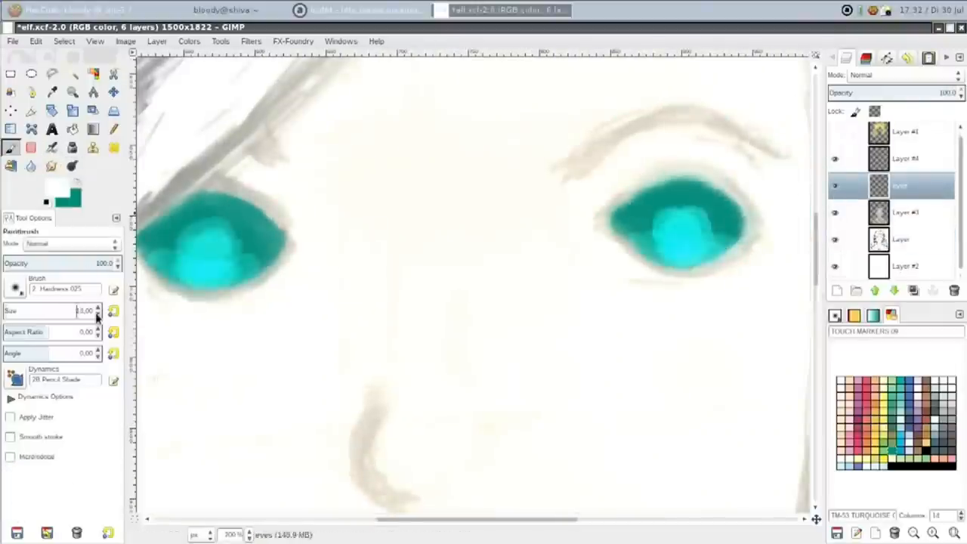
Paint the elf's skin and blonde hair, and Dodge/Burn glossy highlights into the green eyes
{"action": "left_click", "coordinate": [51, 147]}
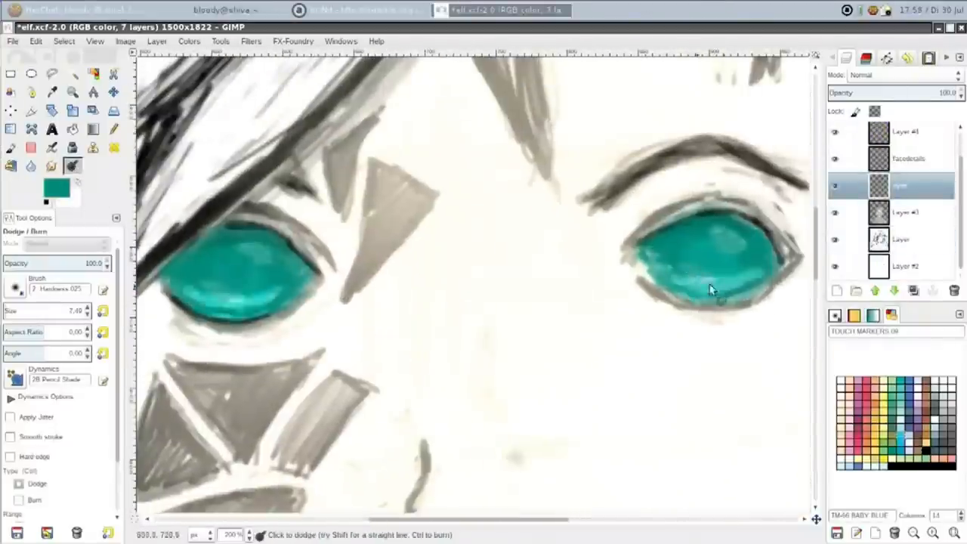
{"action": "left_click", "coordinate": [643, 10]}
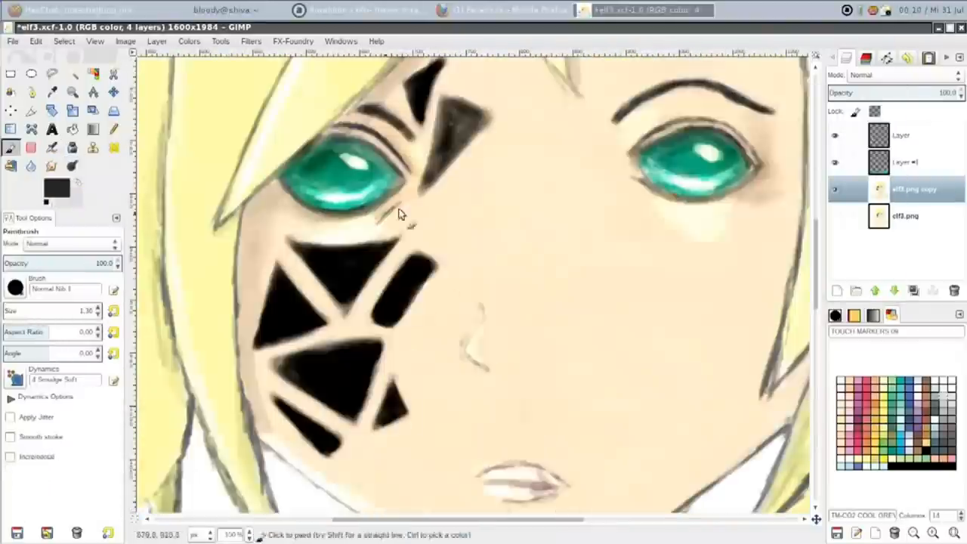
{"action": "left_click", "coordinate": [72, 166]}
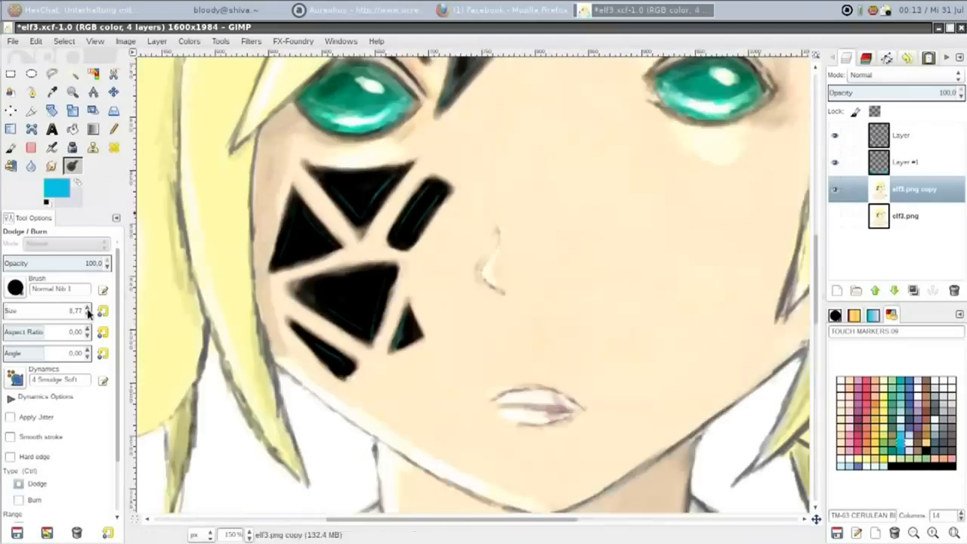
{"action": "left_click", "coordinate": [837, 290]}
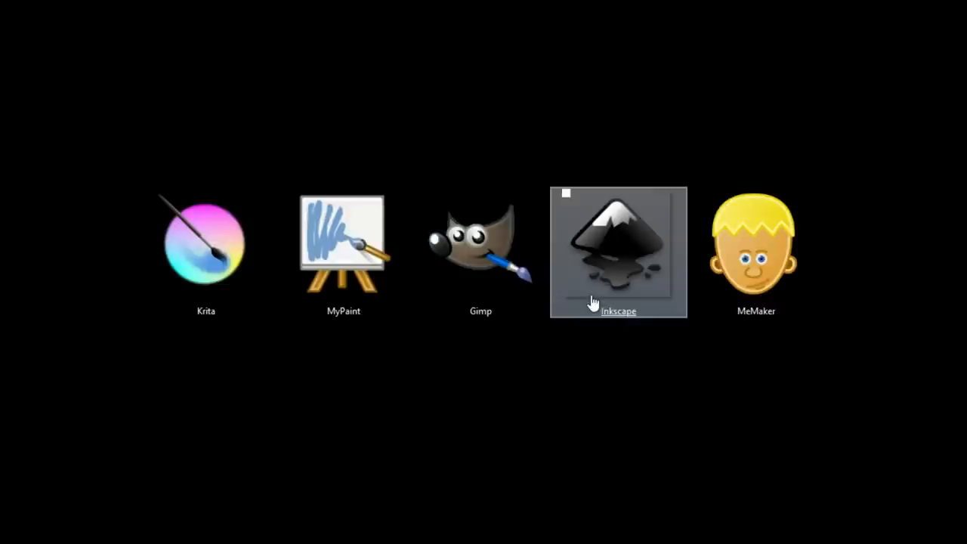
{"action": "mouse_move", "coordinate": [650, 289]}
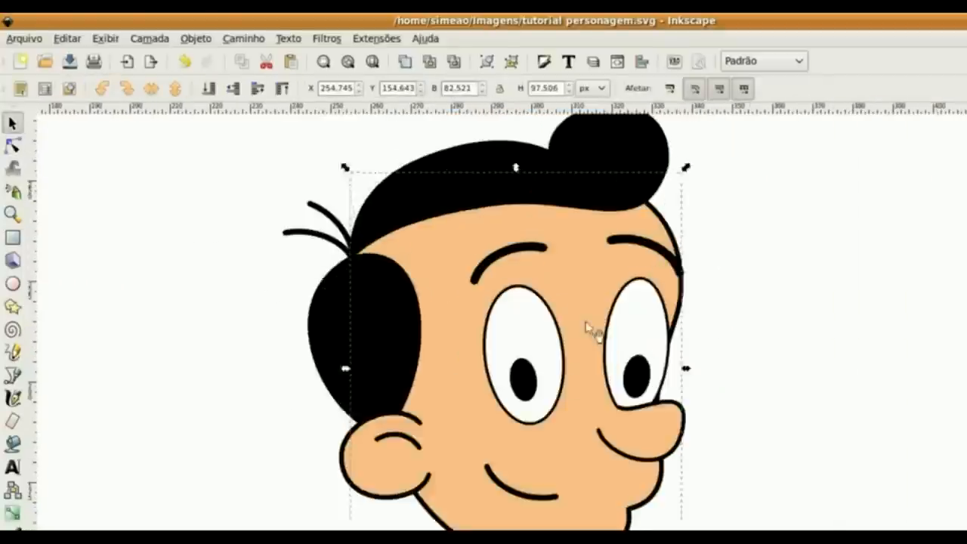
Wrap up the Inkscape cartoon head and launch MeMaker from the program lineup
{"action": "key", "text": "shift+ctrl+e"}
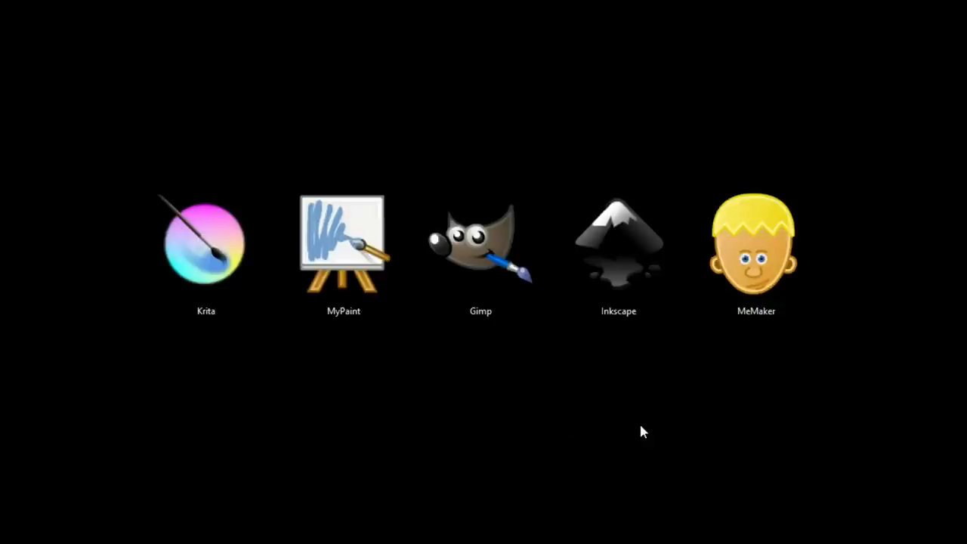
{"action": "mouse_move", "coordinate": [756, 321]}
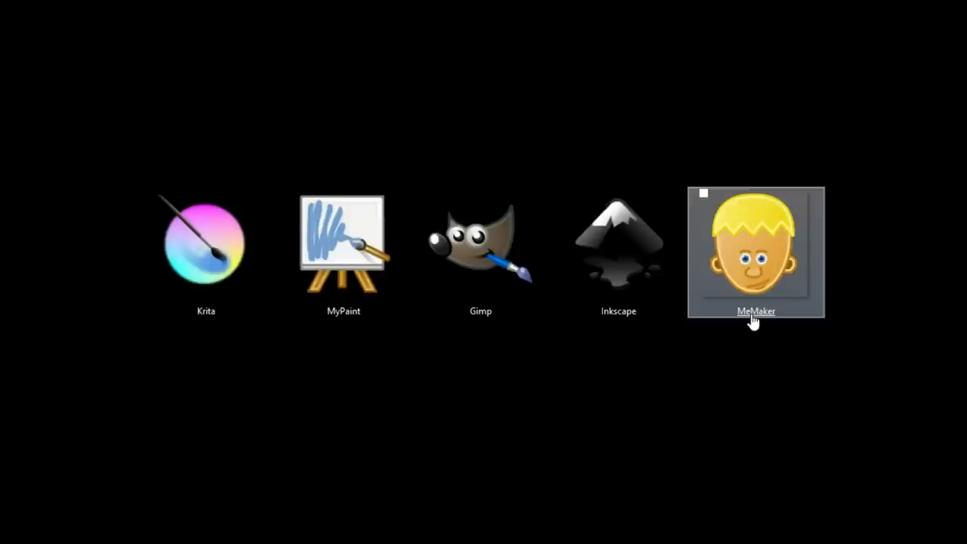
{"action": "double_click", "coordinate": [756, 253]}
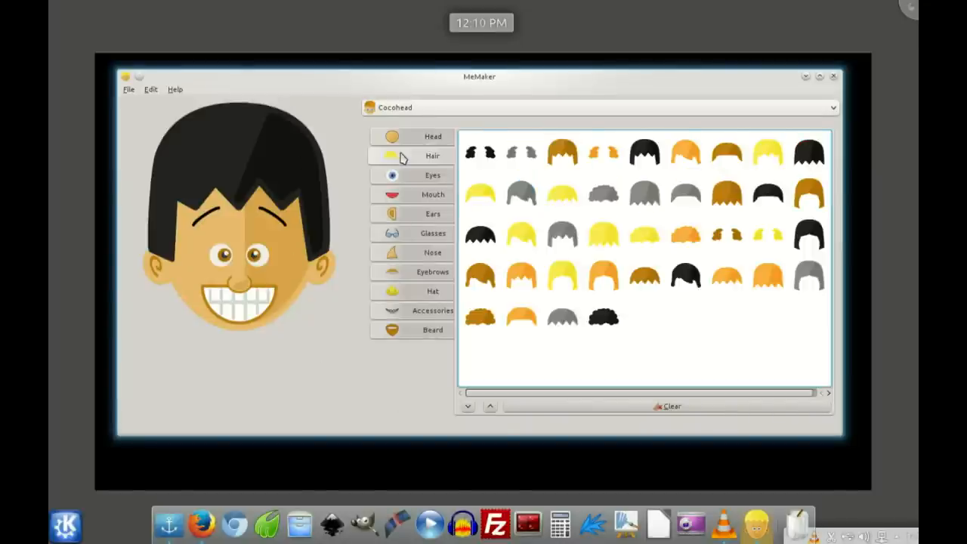
Give the Cocohead face grey hair, smaller blue lashed eyes and an open red smile
{"action": "left_click", "coordinate": [686, 275]}
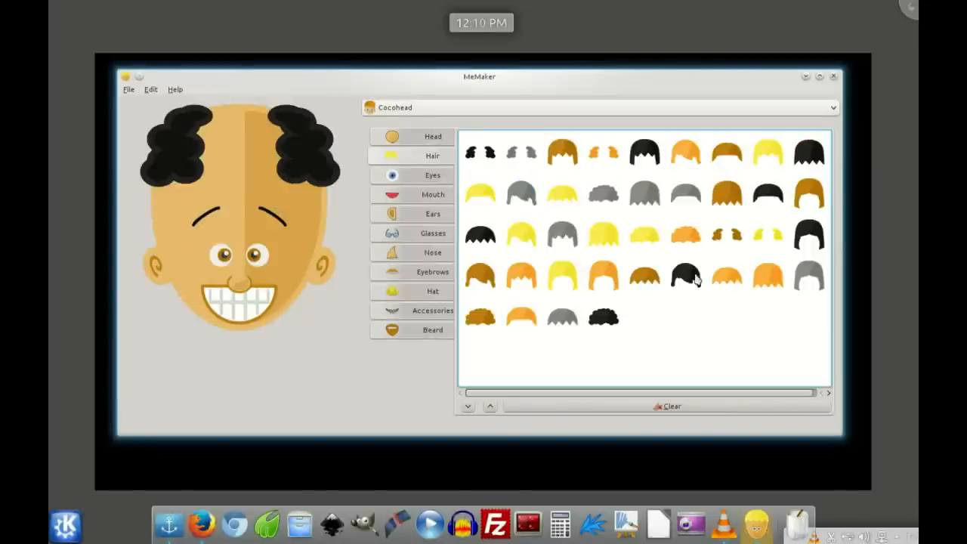
{"action": "left_click", "coordinate": [561, 153]}
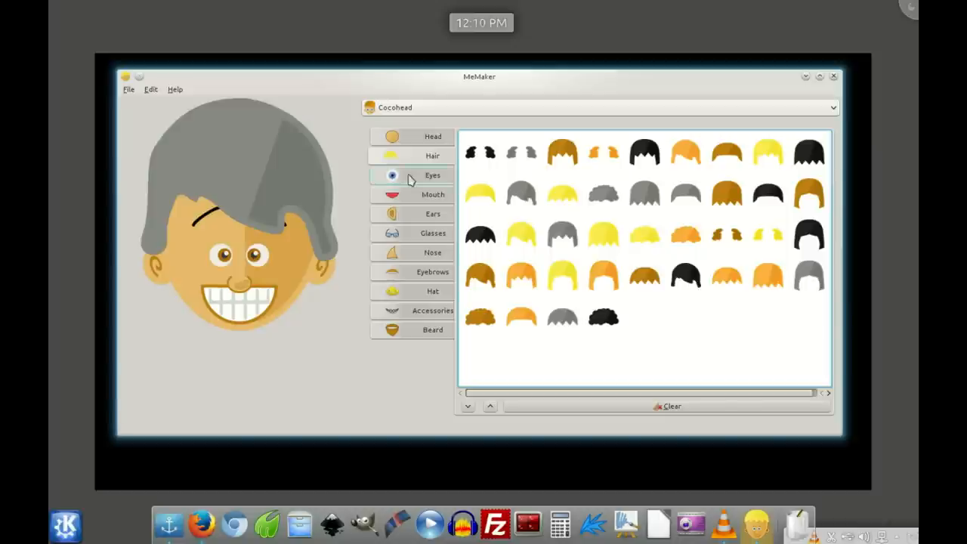
{"action": "left_click", "coordinate": [432, 174]}
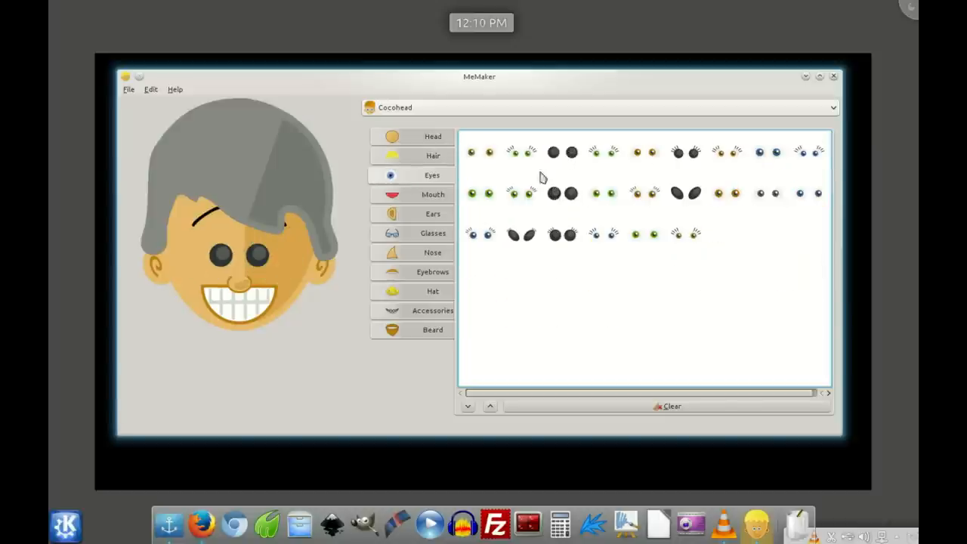
{"action": "left_click", "coordinate": [613, 234]}
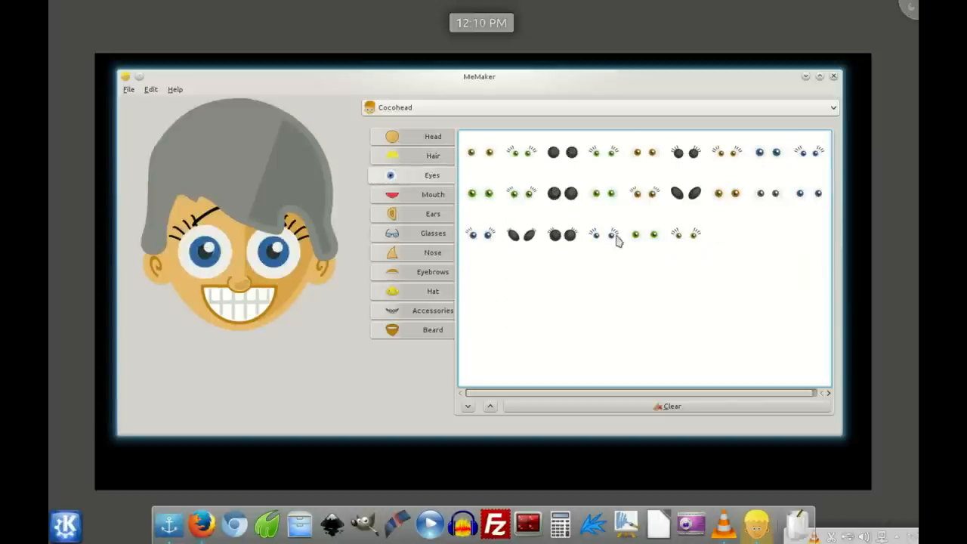
{"action": "left_click", "coordinate": [433, 194]}
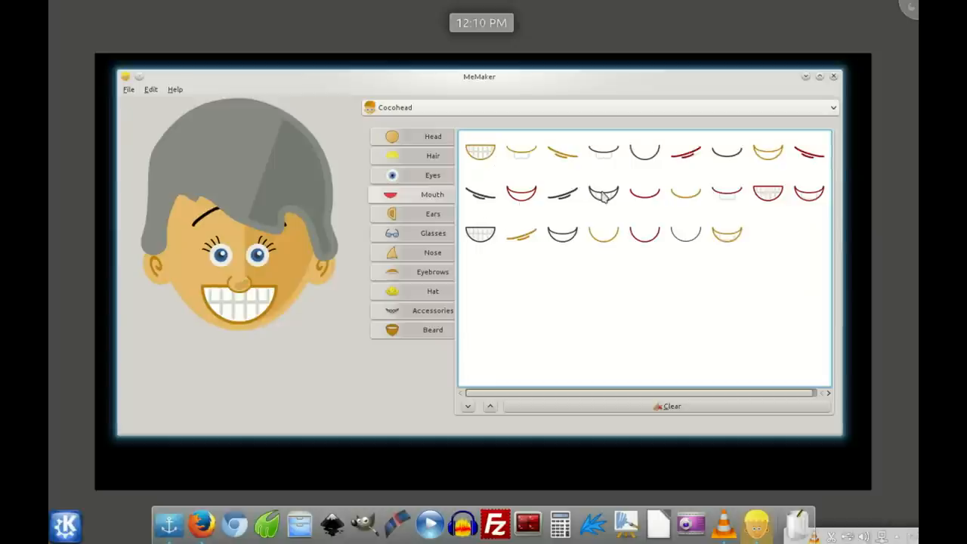
{"action": "left_click", "coordinate": [521, 193]}
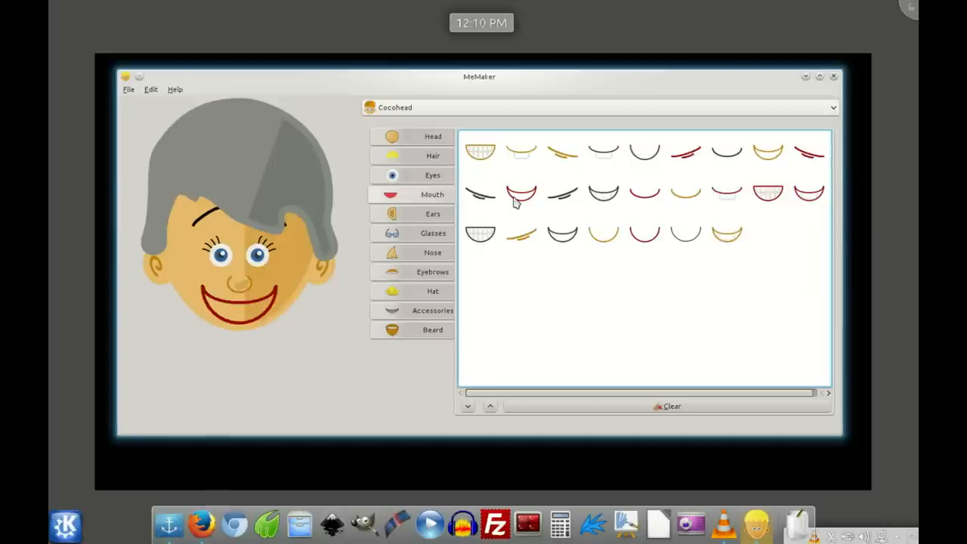
{"action": "left_click", "coordinate": [832, 108]}
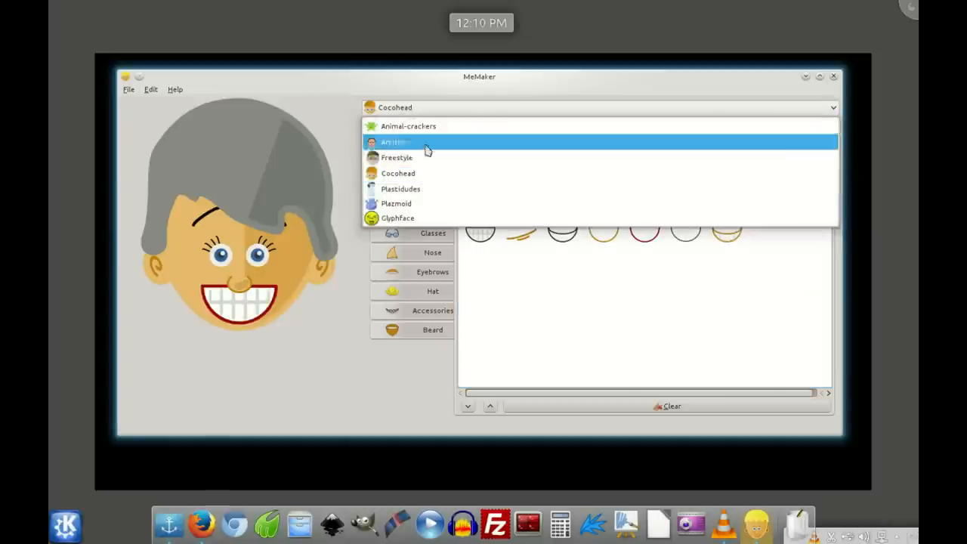
Switch the character to the Freestyle style and try spiky blonde hair
{"action": "left_click", "coordinate": [393, 142]}
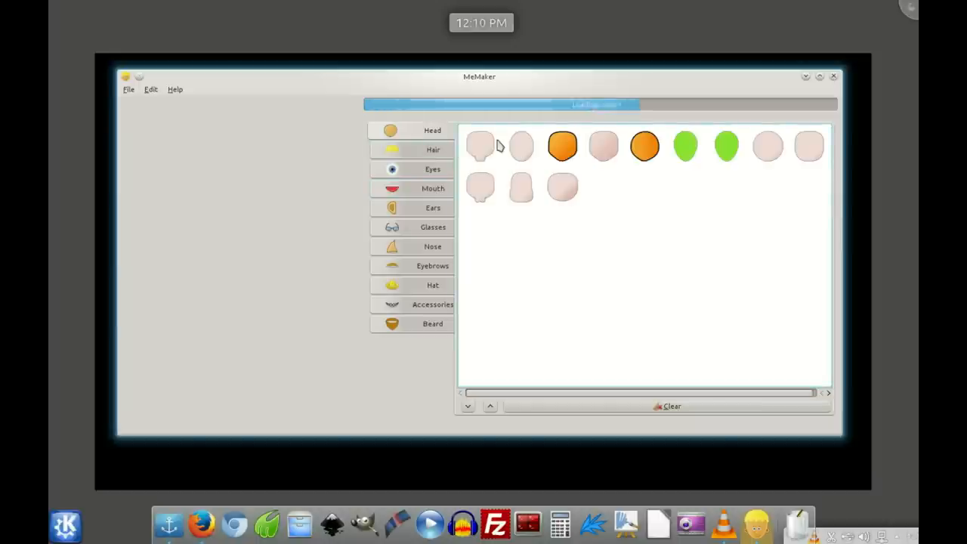
{"action": "left_click", "coordinate": [433, 150]}
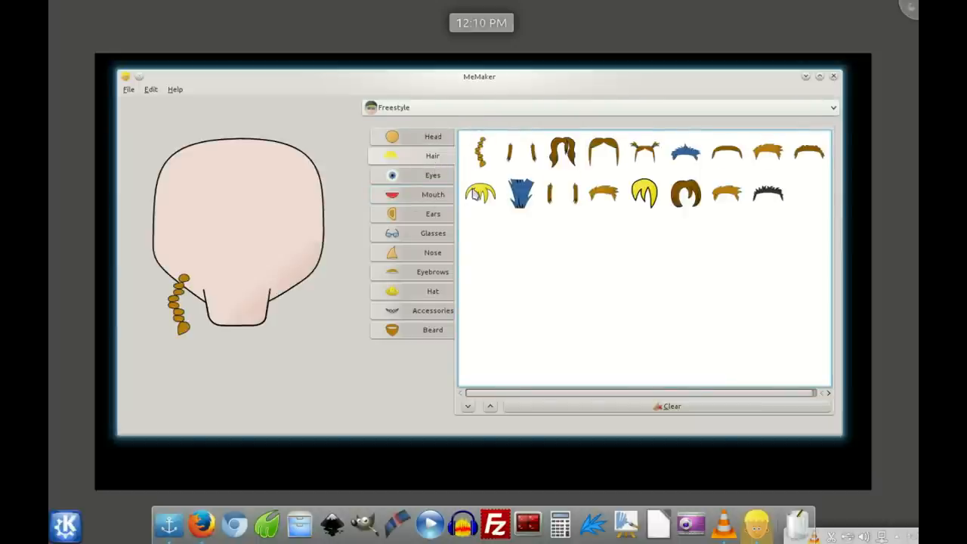
{"action": "left_click", "coordinate": [433, 214]}
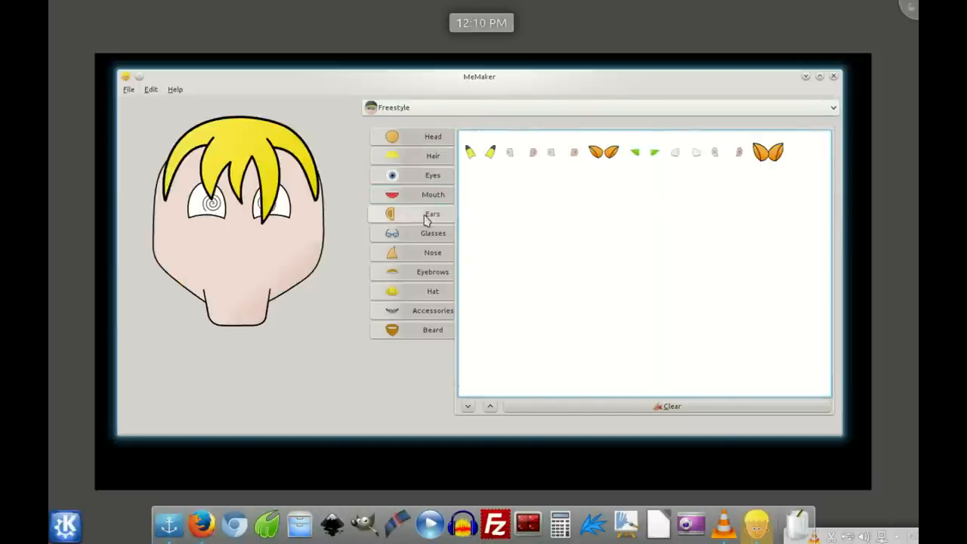
{"action": "left_click", "coordinate": [433, 233]}
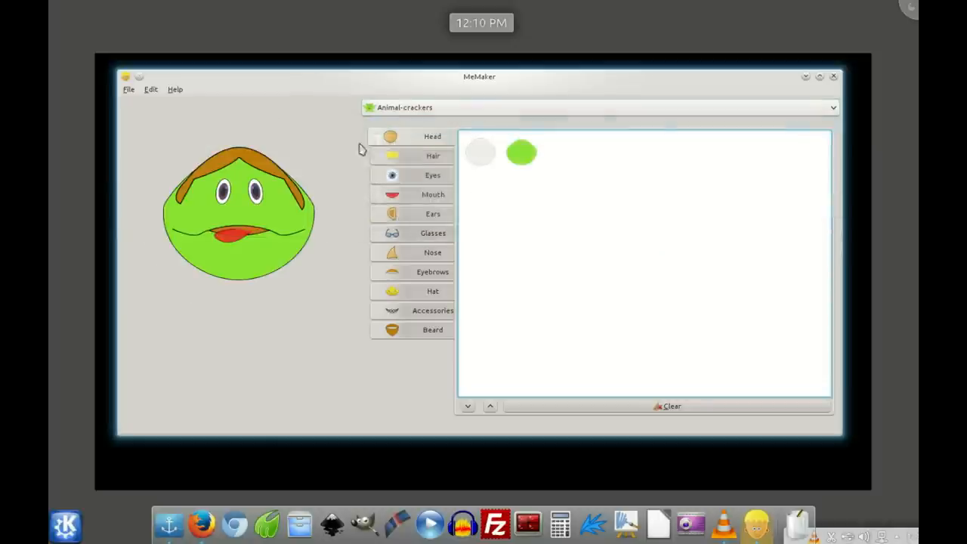
Move through other styles to Plastidudes, then view the File > Save As export formats
{"action": "left_click", "coordinate": [432, 155]}
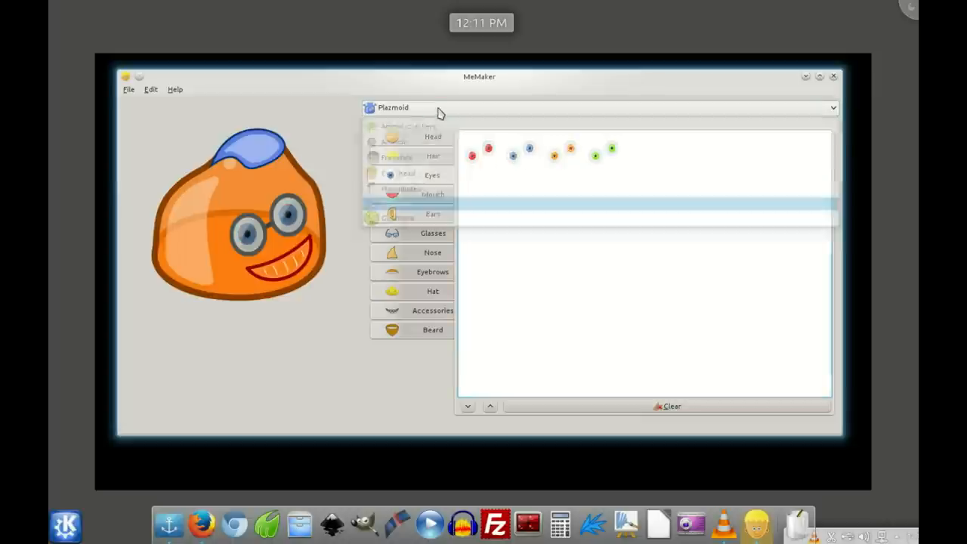
{"action": "left_click", "coordinate": [601, 108]}
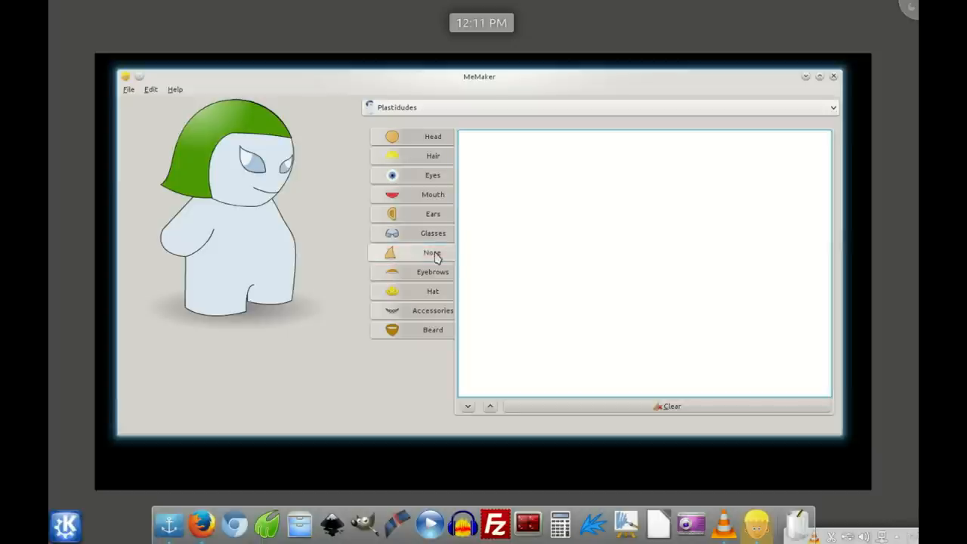
{"action": "left_click", "coordinate": [129, 90]}
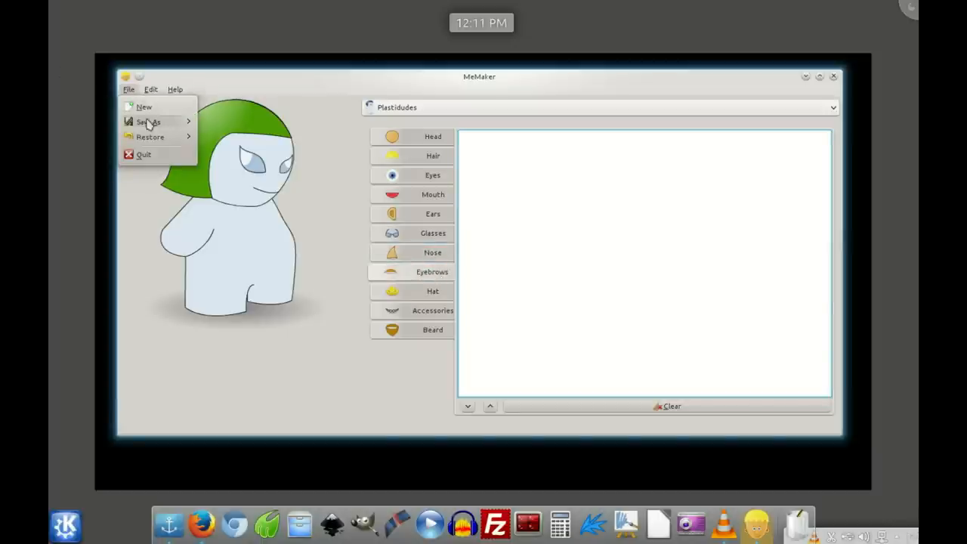
{"action": "left_click", "coordinate": [149, 122]}
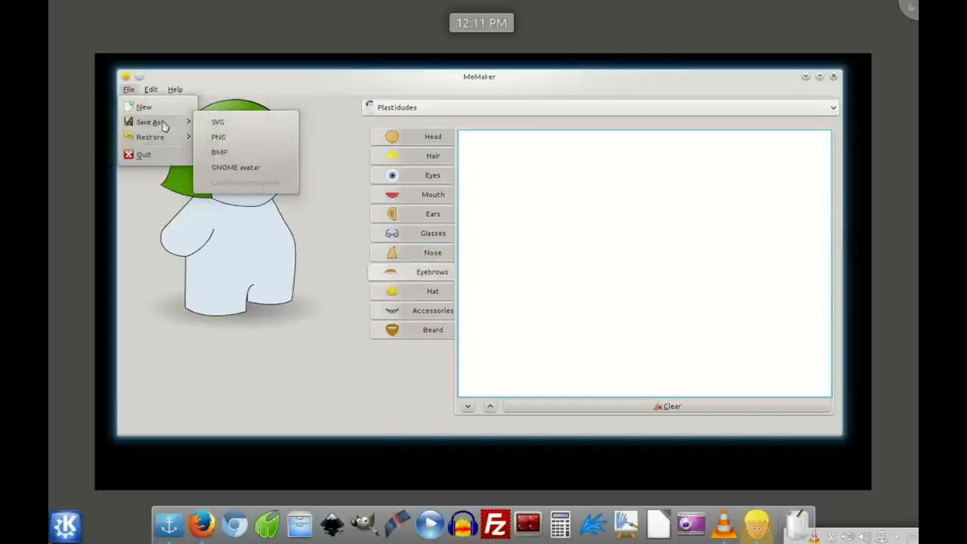
{"action": "mouse_move", "coordinate": [536, 81]}
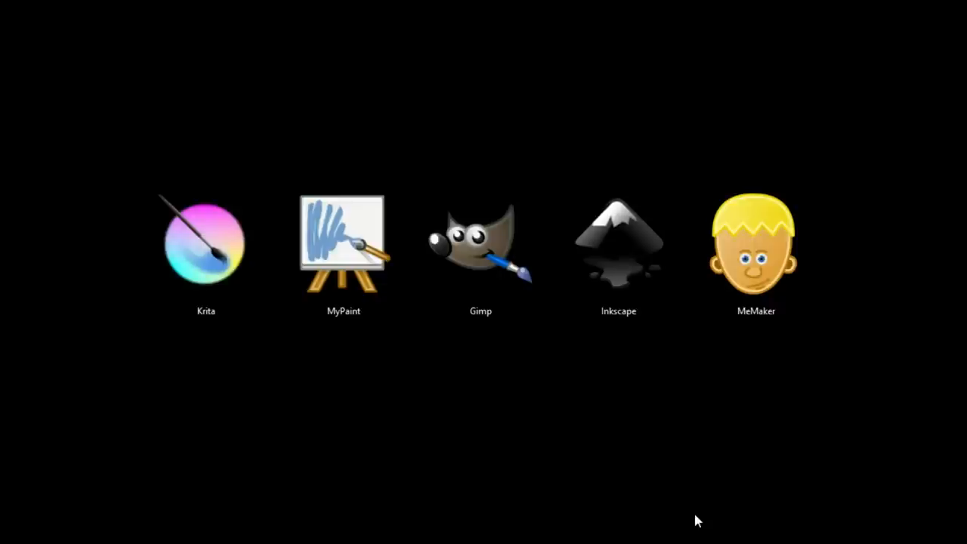
{"action": "mouse_move", "coordinate": [208, 375]}
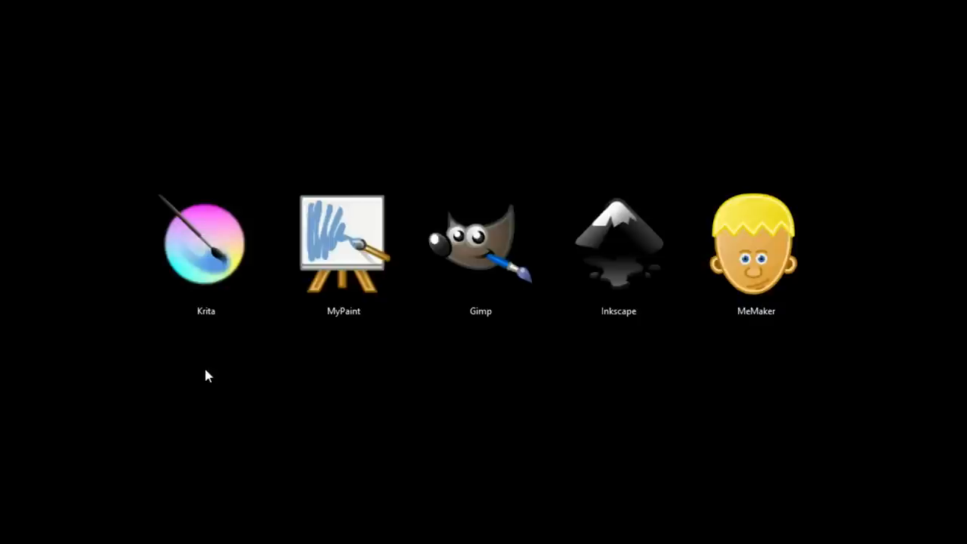
{"action": "mouse_move", "coordinate": [193, 370]}
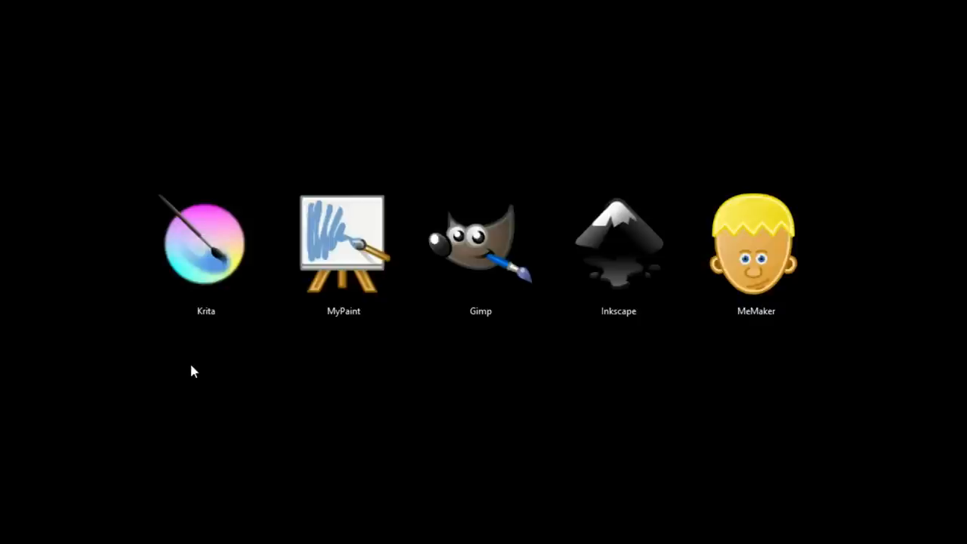
{"action": "mouse_move", "coordinate": [171, 399]}
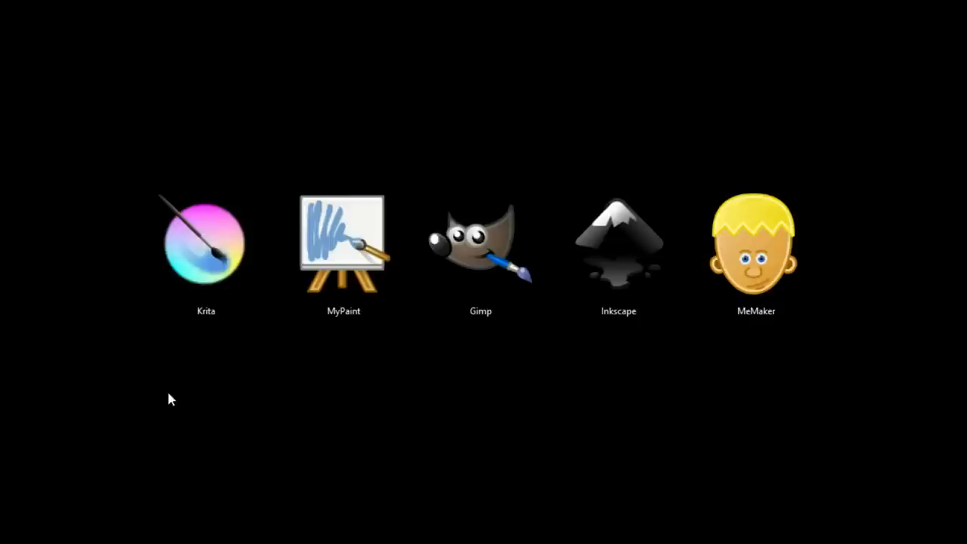